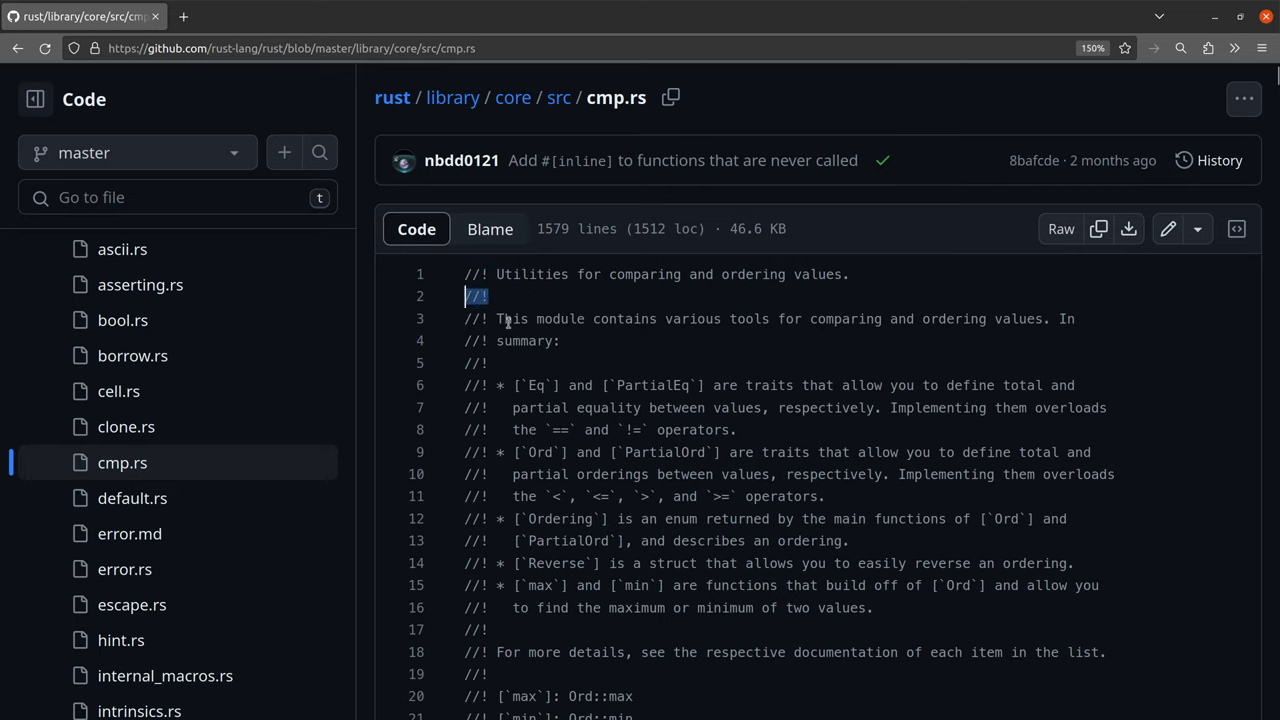
Step: View error.md's rendered Panic Interfaces section, then the error.rs file that includes it
click(128, 532)
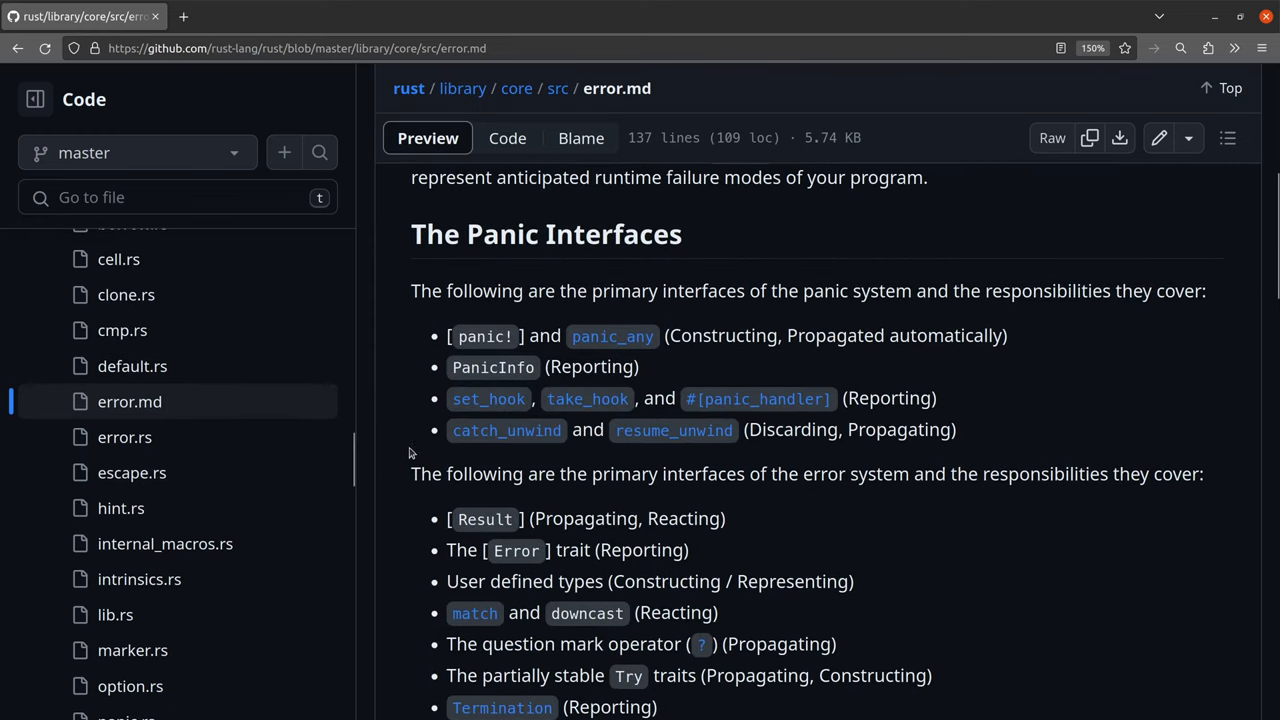
click(124, 436)
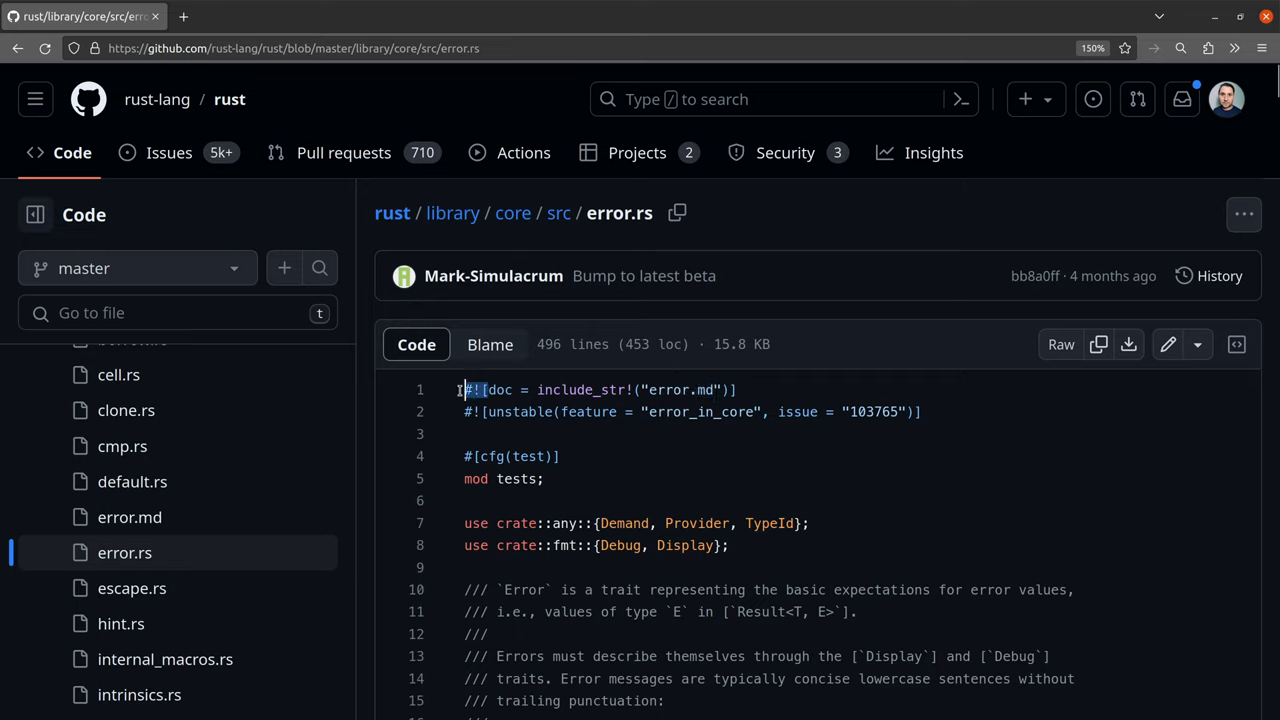